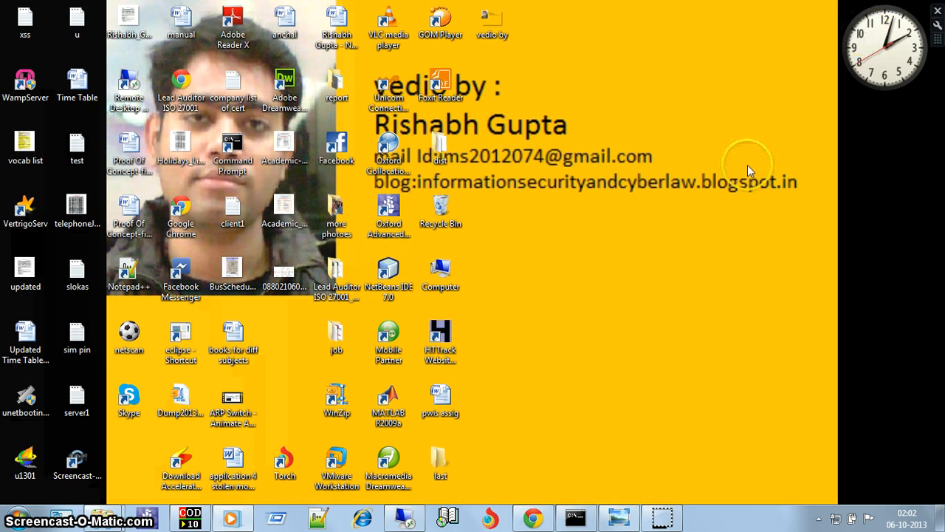
mouse_move(736, 180)
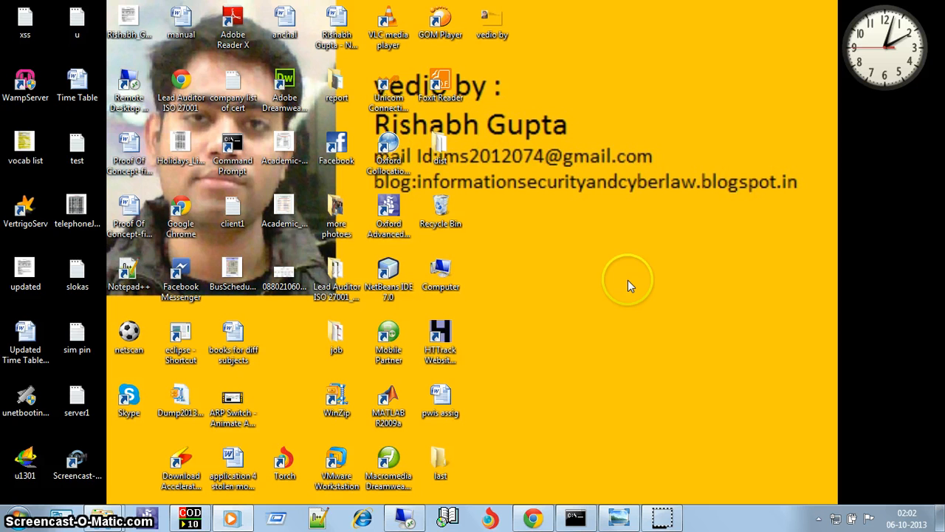
mouse_move(569, 466)
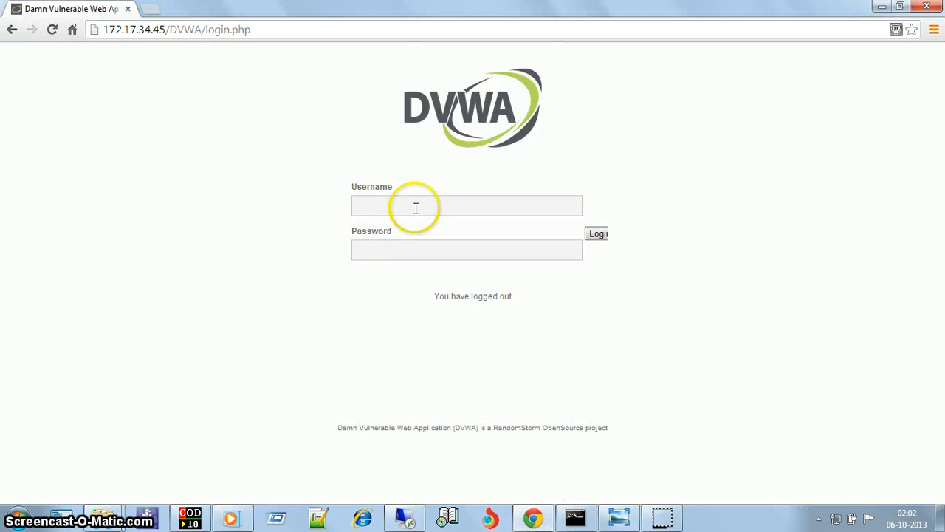
text(admin)
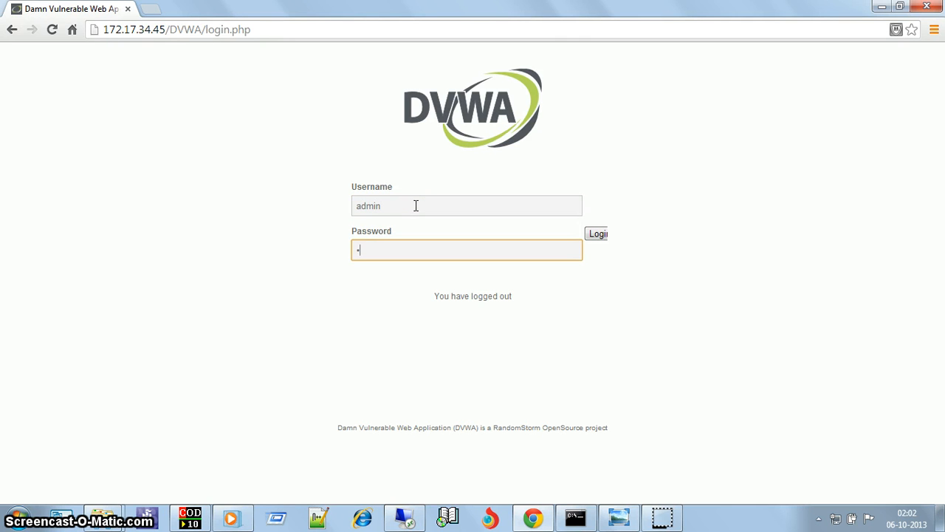
text(password)
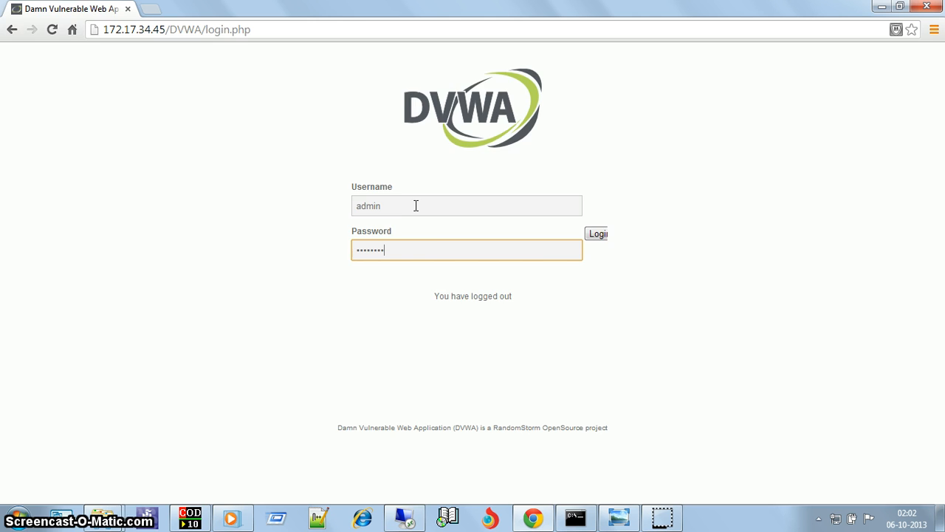
click(597, 233)
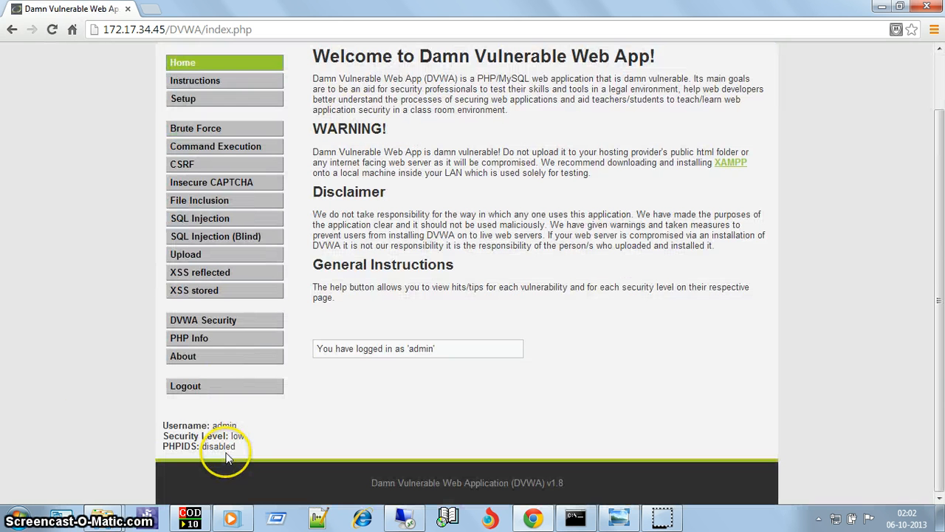
mouse_move(282, 435)
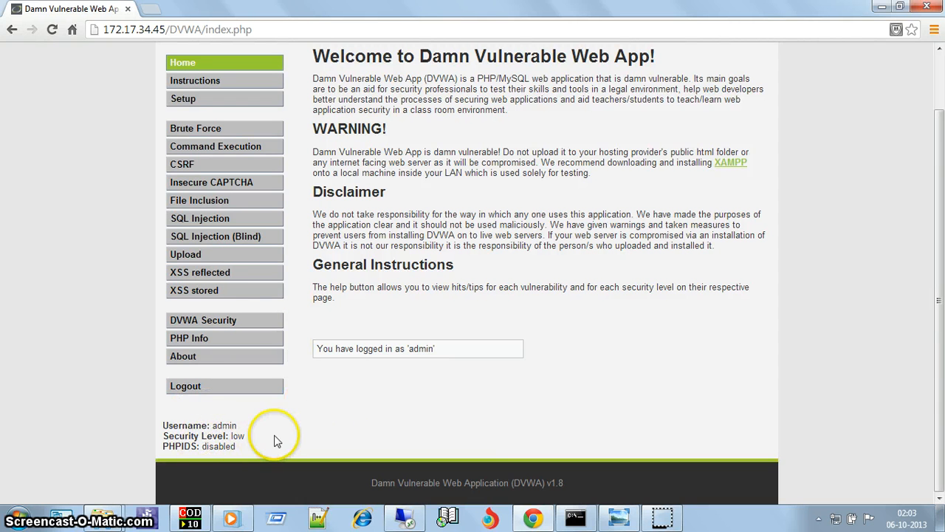
mouse_move(443, 260)
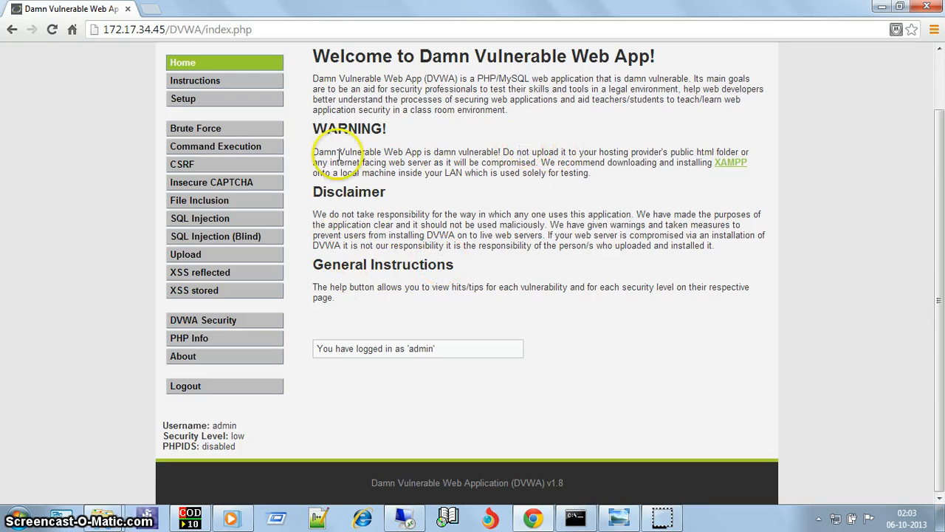
Step: Go to the Command Execution vulnerability page from the sidebar
click(216, 146)
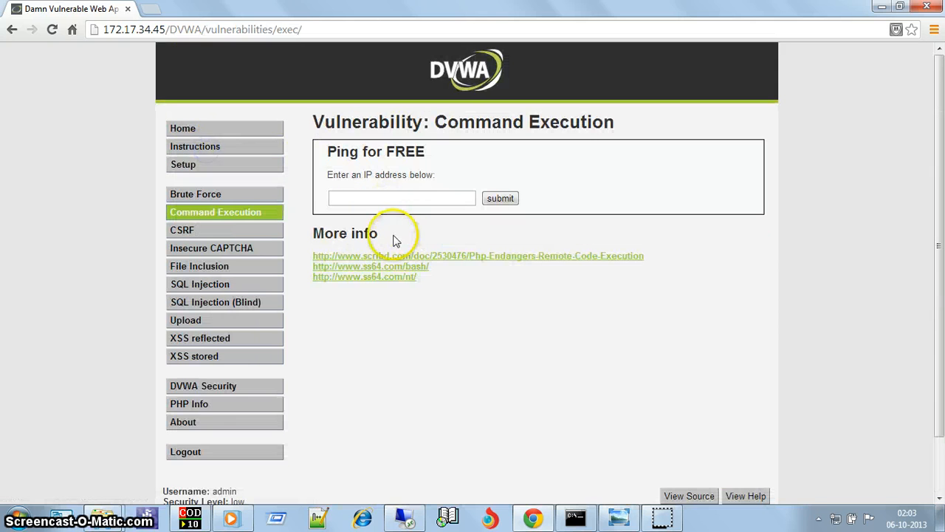
Step: Ping 172.19.18.129 and get four timed-out requests with 100% packet loss
click(402, 198)
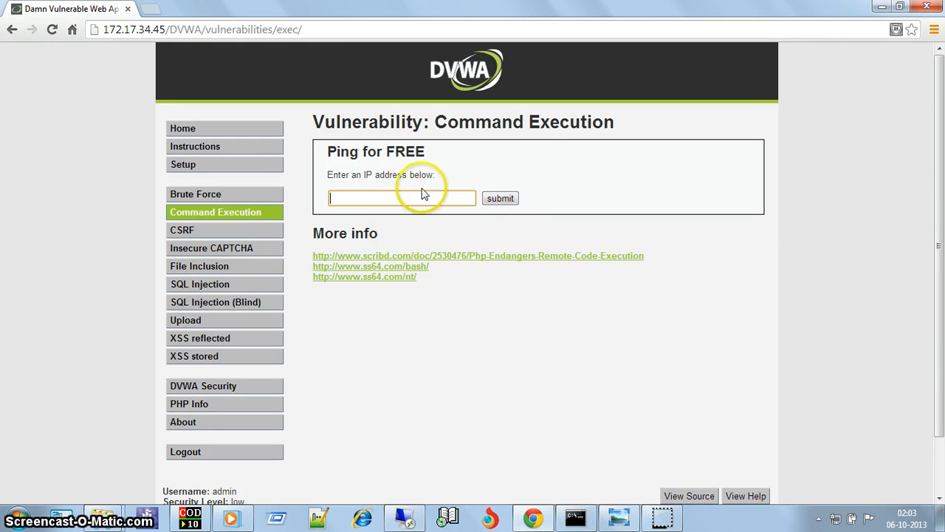
mouse_move(397, 192)
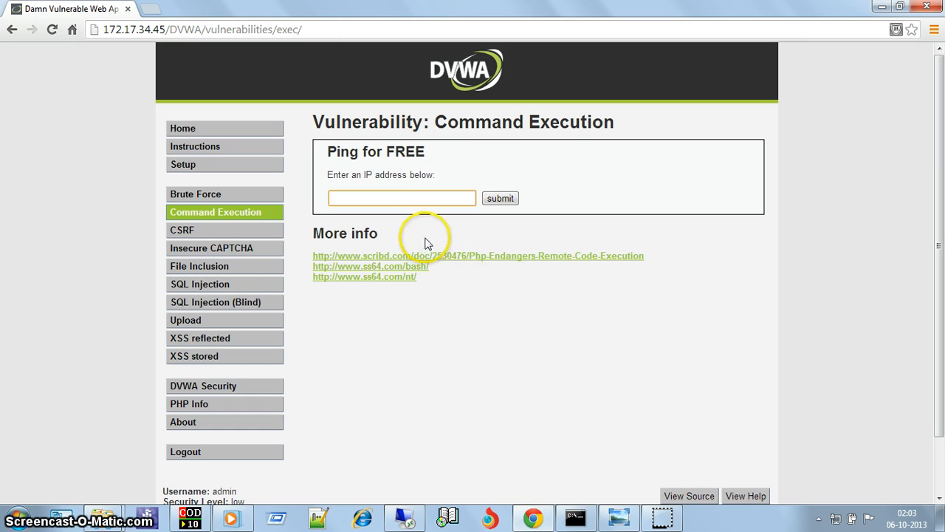
mouse_move(697, 346)
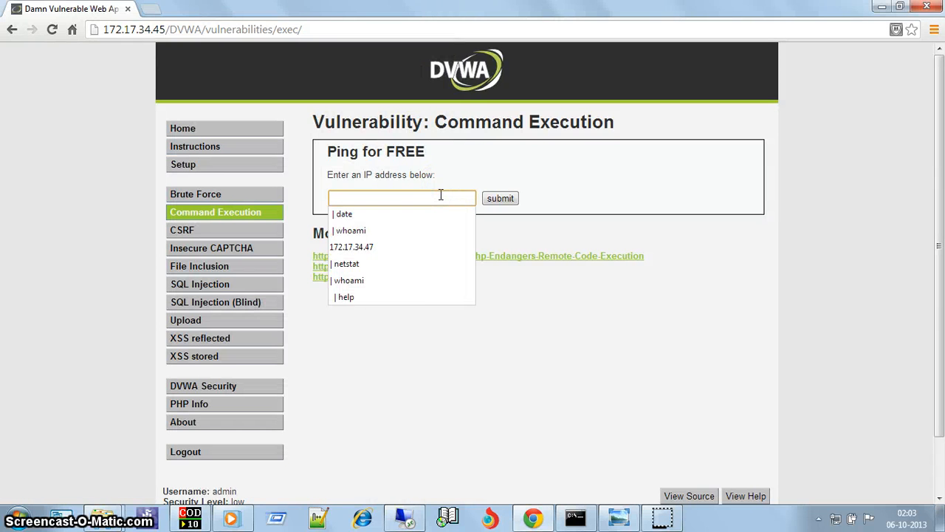
text(172.19.18.129)
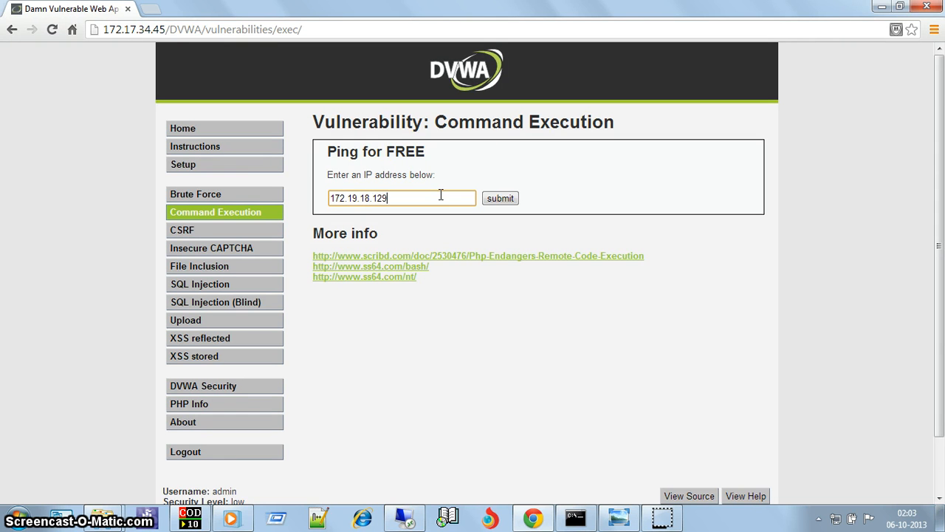
click(362, 256)
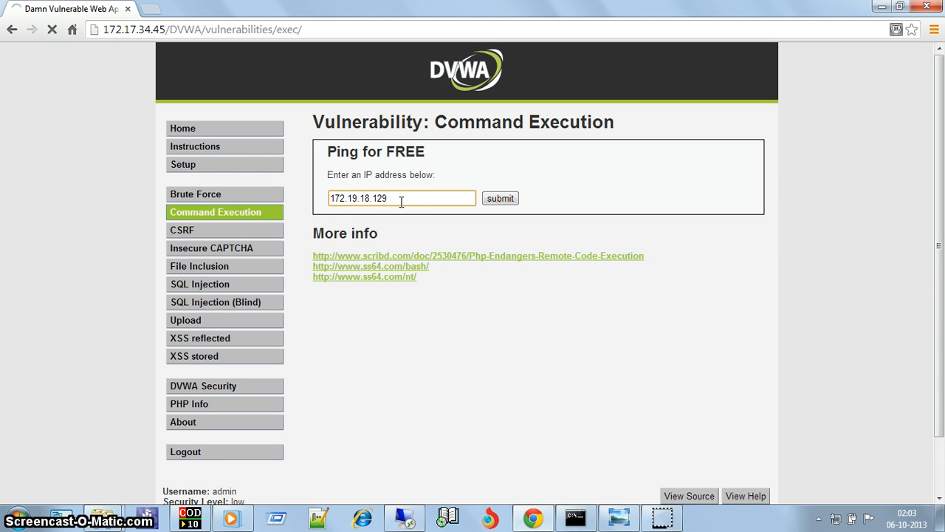
click(499, 198)
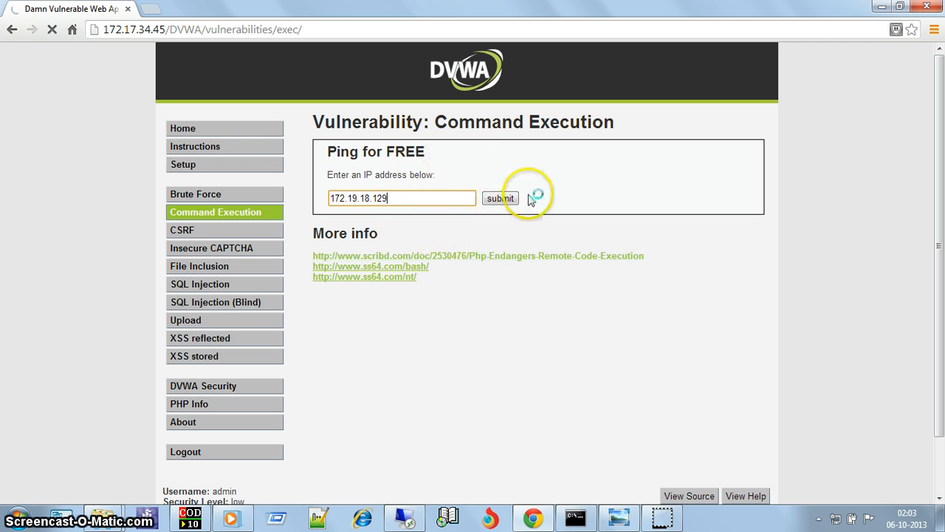
click(499, 197)
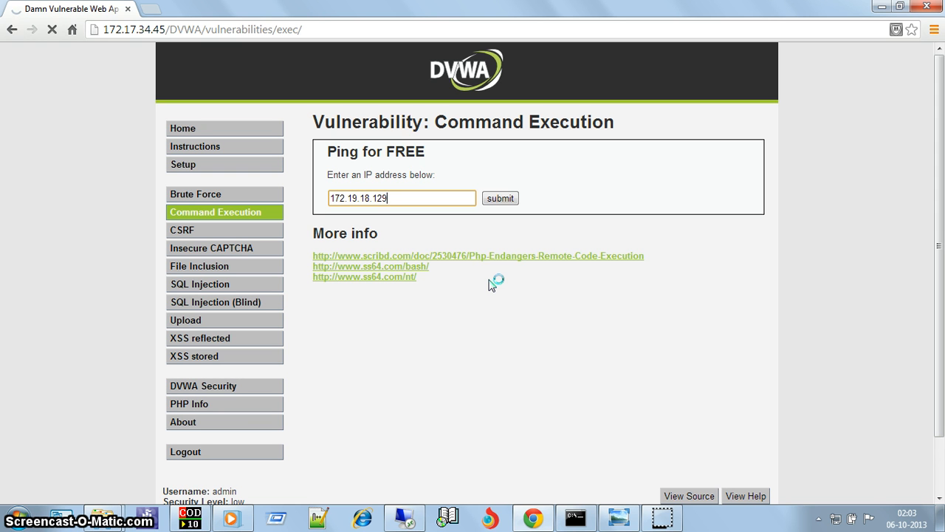
click(499, 197)
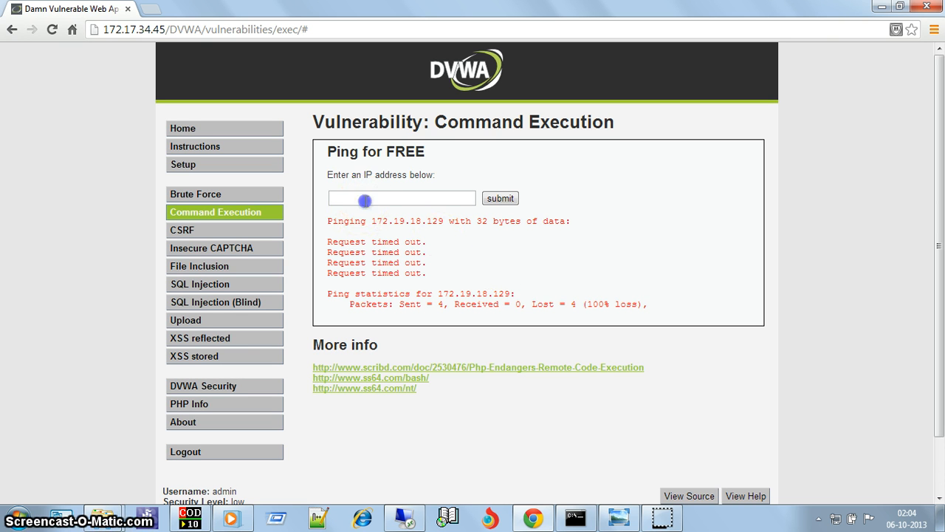
Step: Inject '| date' so the page returns the server's current date
click(401, 198)
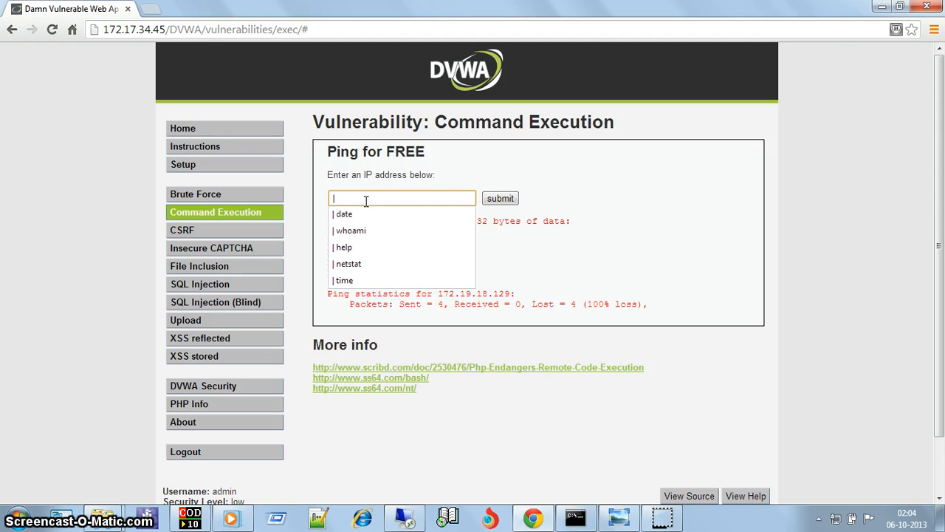
click(500, 198)
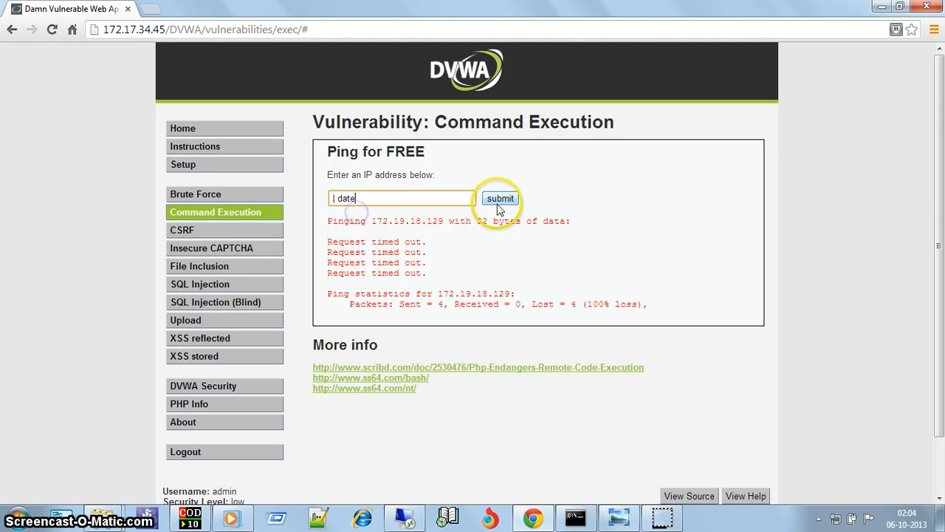
click(499, 198)
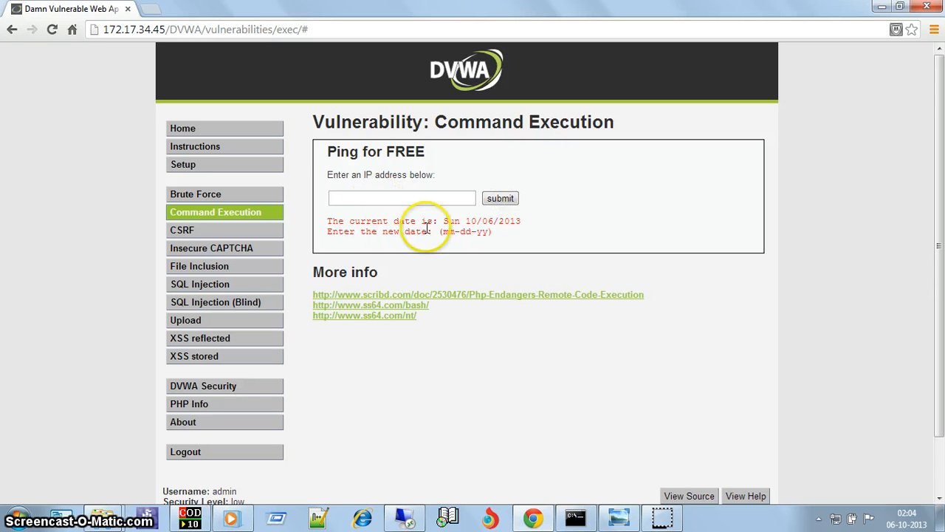
Step: Inject '| time' so the page returns the server's current time
click(401, 198)
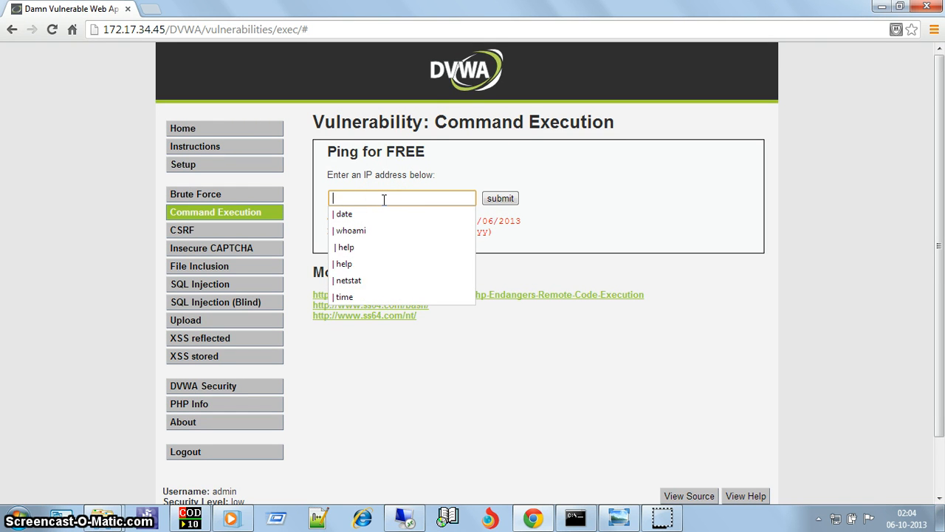
click(344, 296)
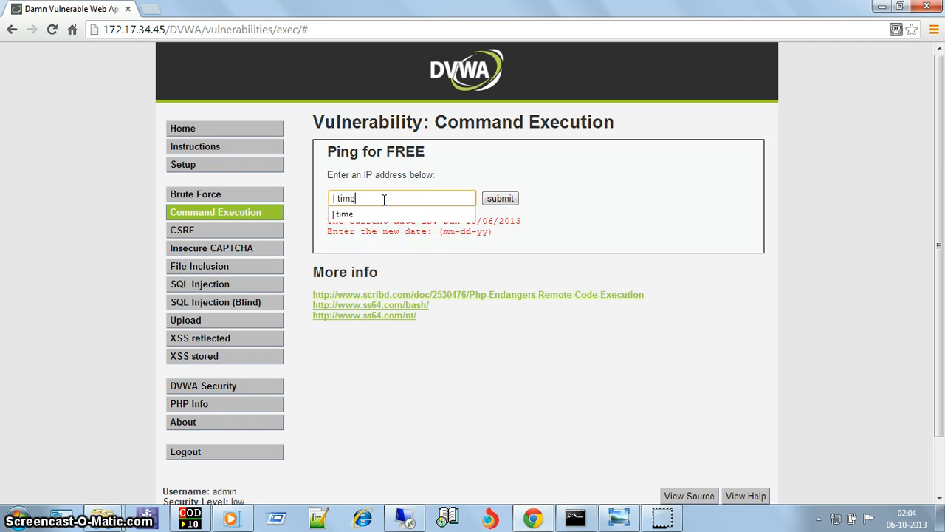
click(500, 197)
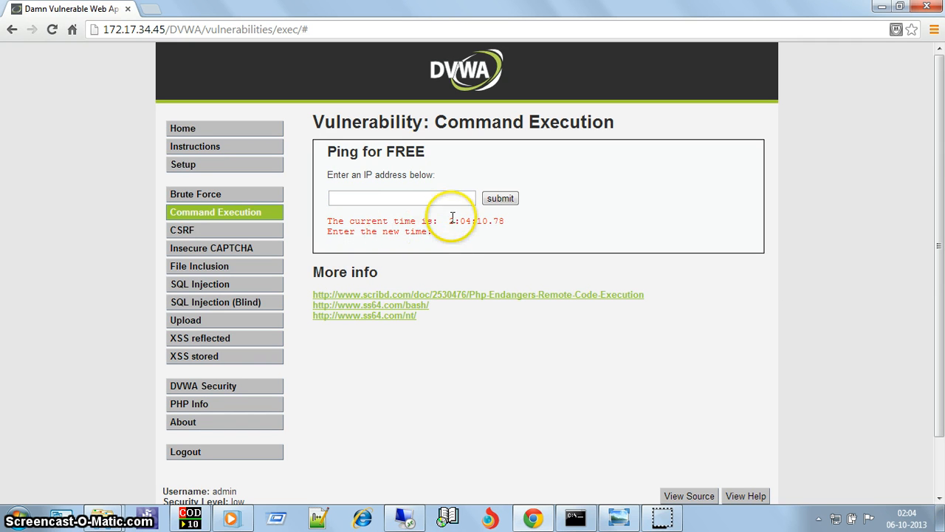
click(402, 197)
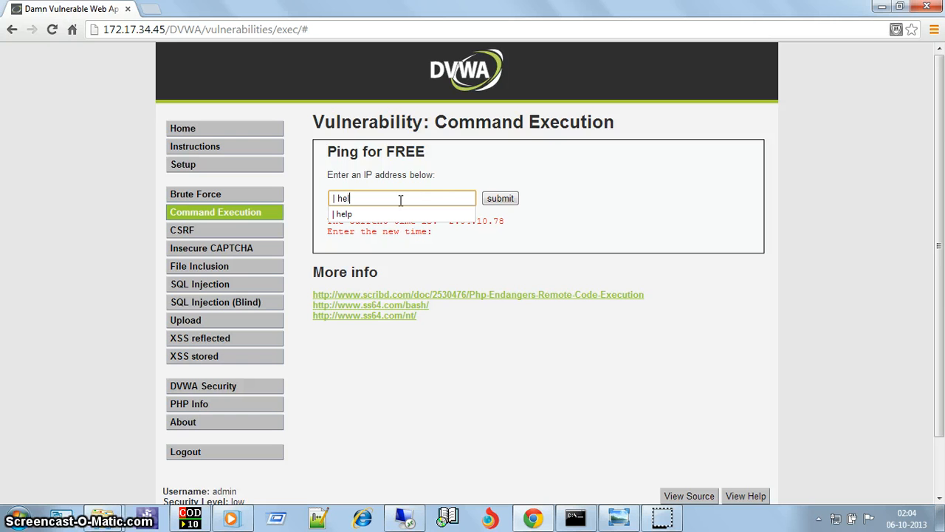
Step: Inject '| help' to list the available Windows commands and review the output
text(p)
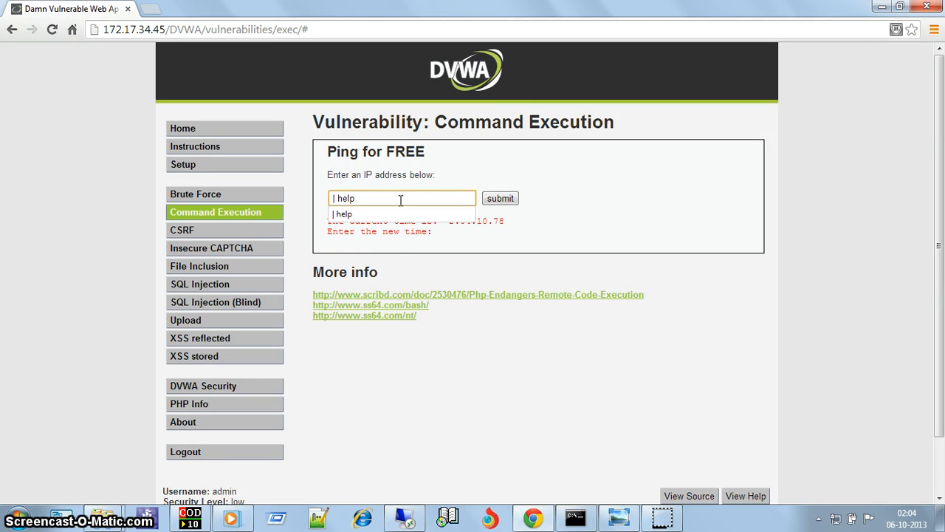
click(499, 198)
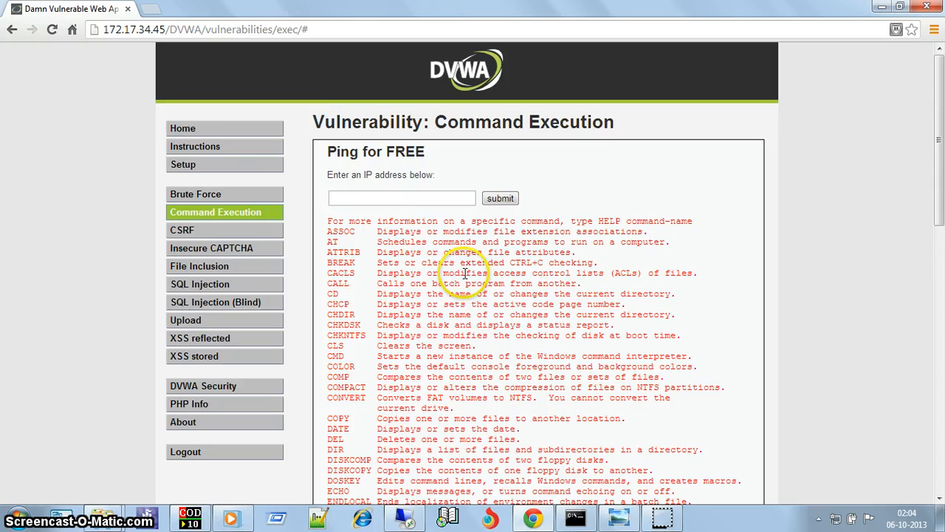
scroll(down, 3)
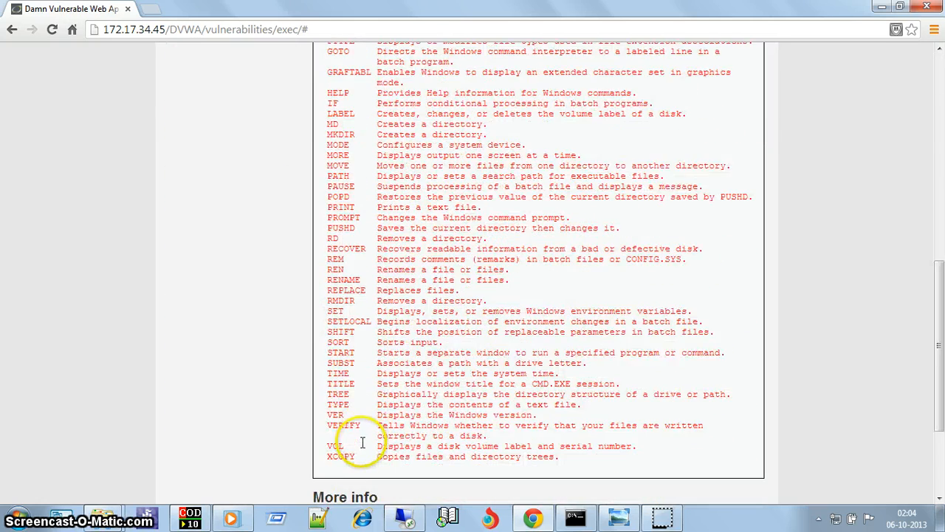
scroll(up, 3)
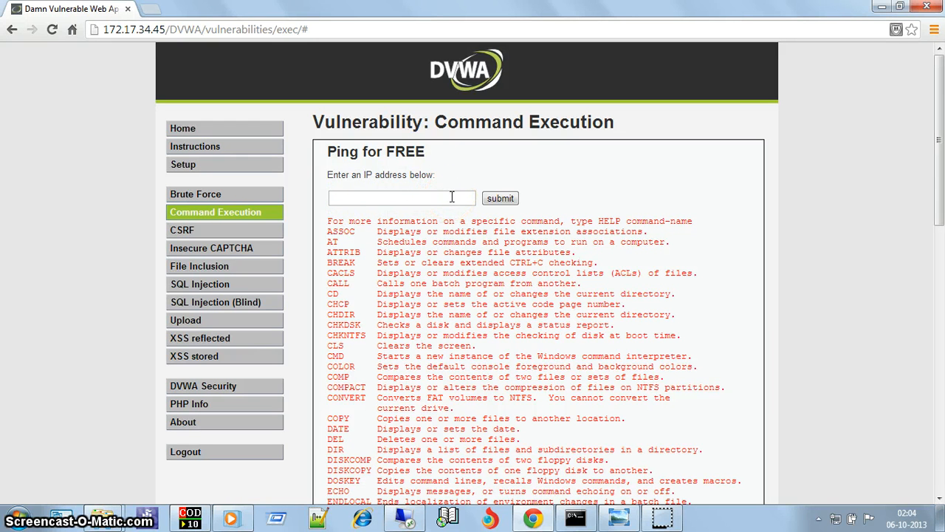
Step: Bring up the video credits picture in Photo Viewer
click(619, 517)
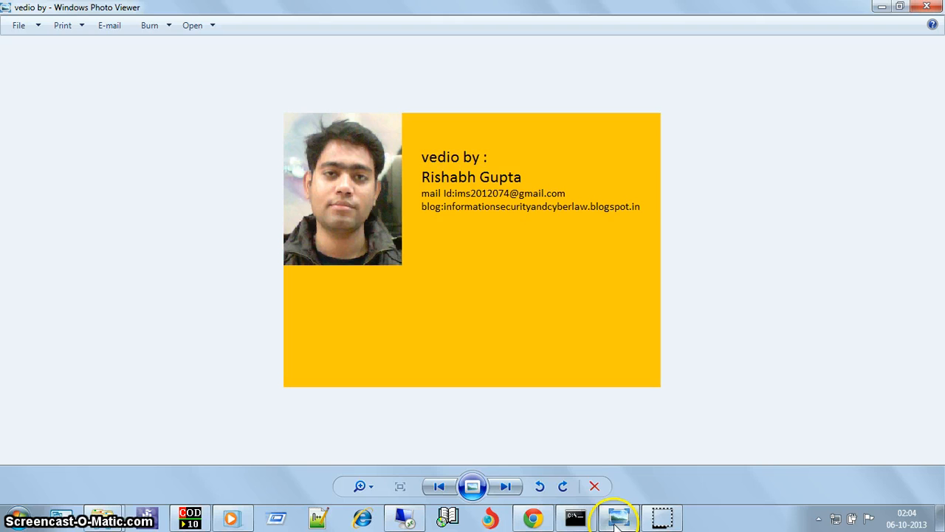